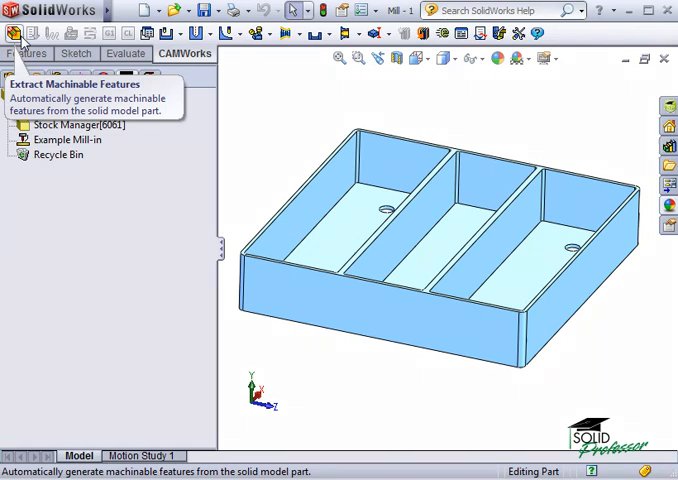
- Extract machinable features to generate Mill Part Setup4 with its pockets and hole group
left_click(16, 33)
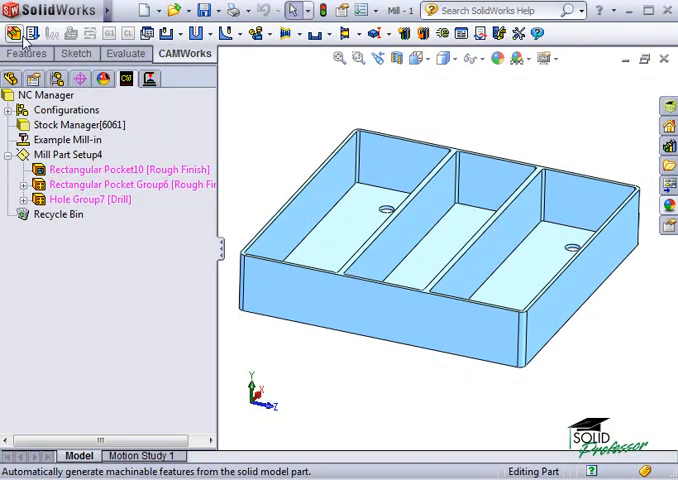
mouse_move(49, 33)
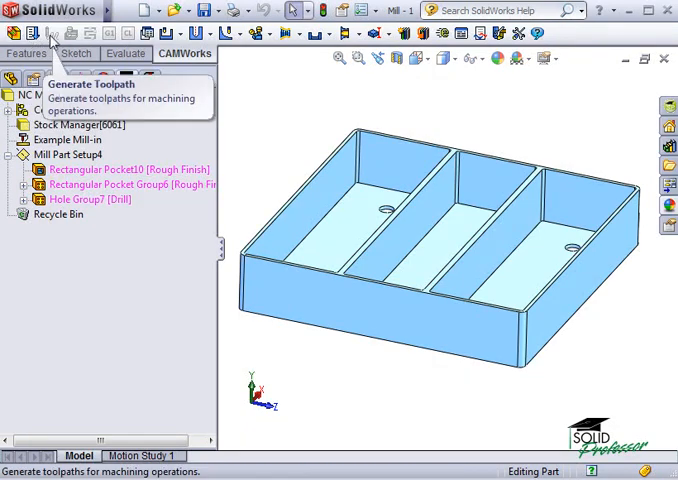
mouse_move(260, 100)
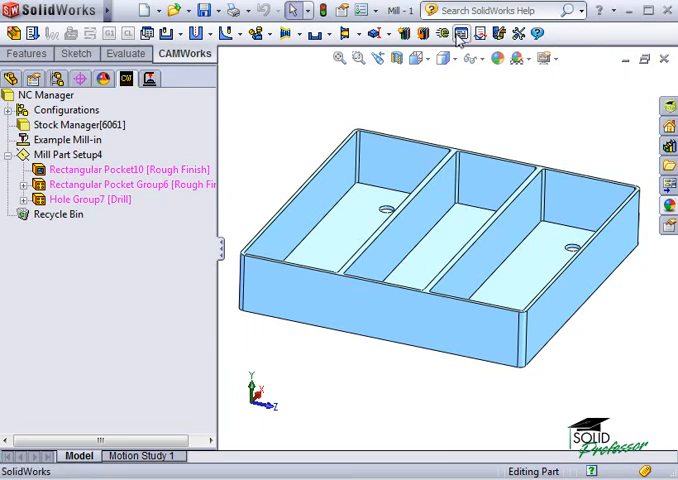
left_click(459, 34)
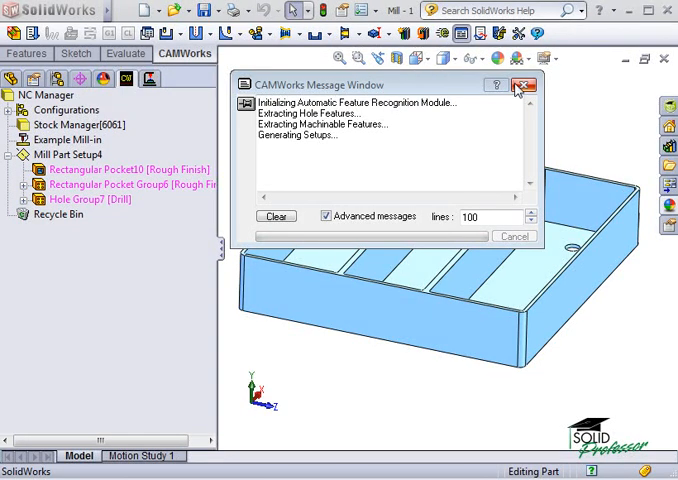
left_click(522, 85)
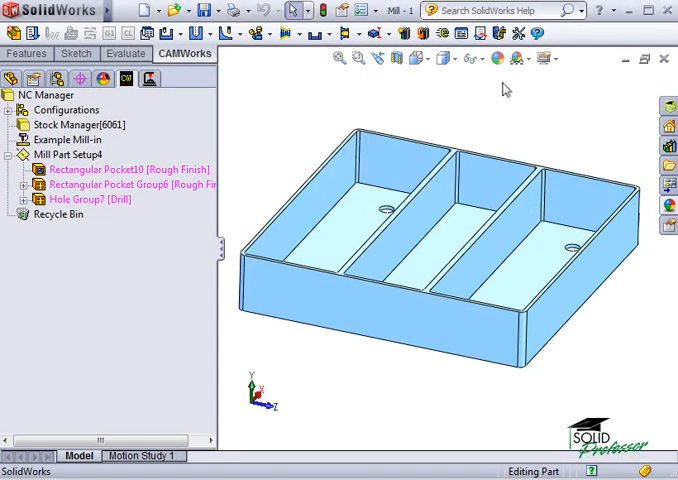
mouse_move(128, 142)
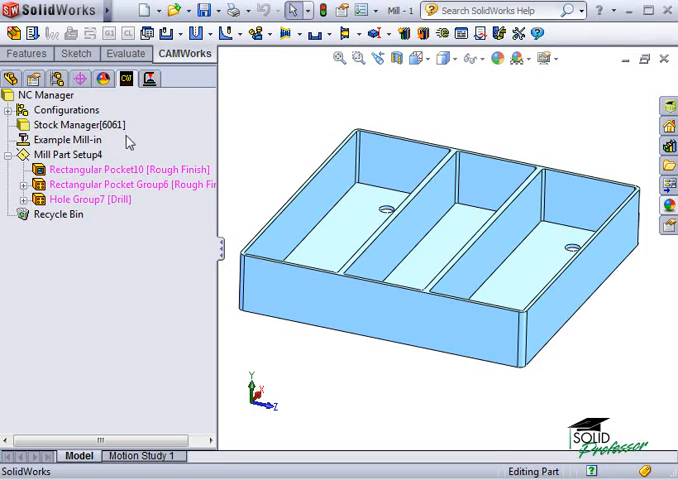
- Select Mill Part Setup4 and expand Hole Group7 to list its four holes
left_click(67, 154)
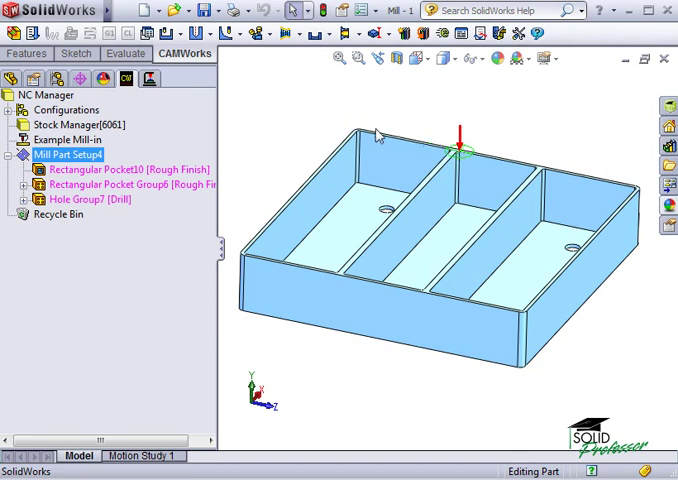
mouse_move(190, 122)
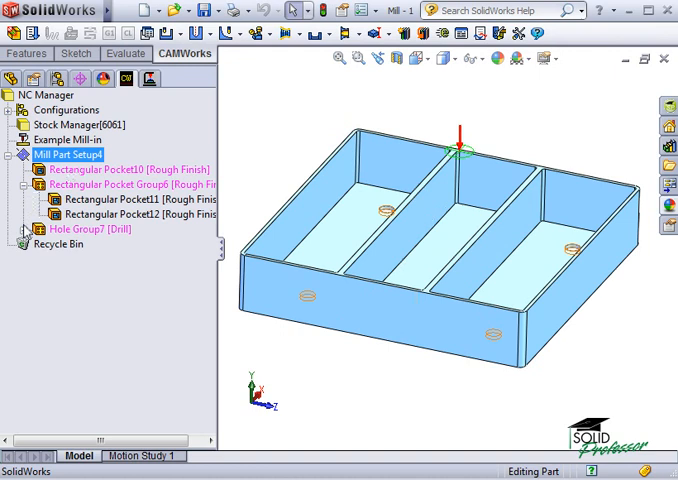
left_click(24, 228)
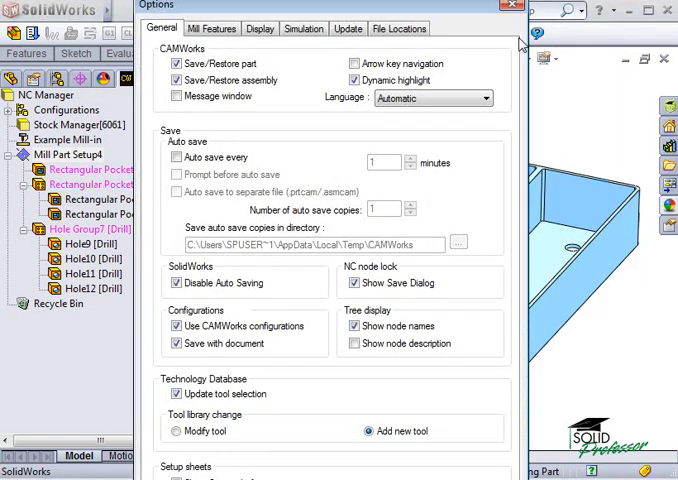
mouse_move(215, 28)
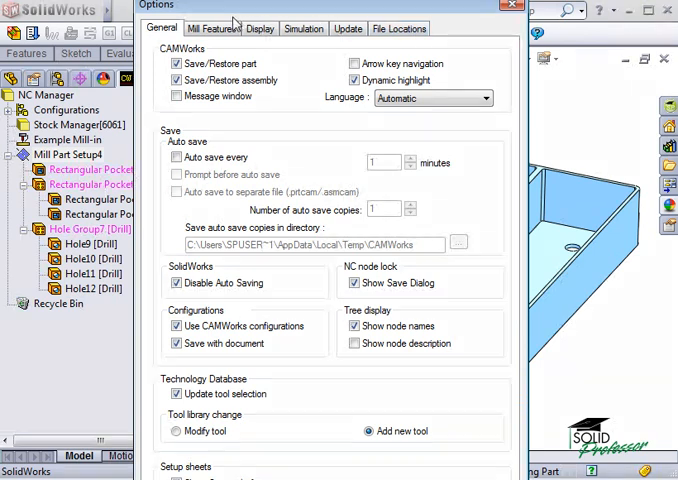
- Review the Mill Features extraction settings with holes, non-holes and boss types enabled
left_click(221, 28)
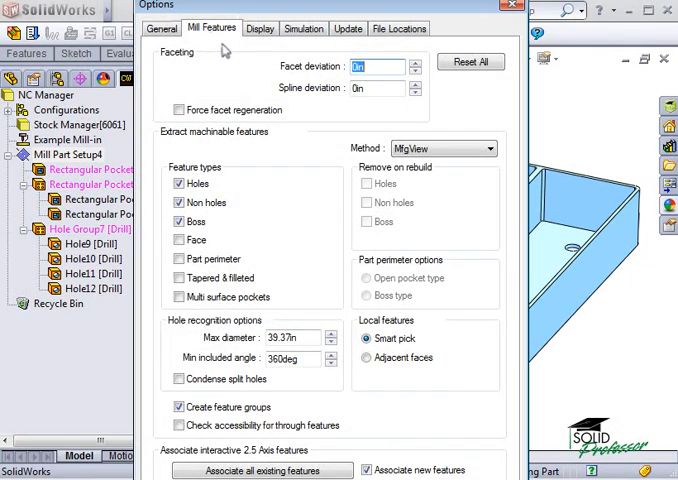
mouse_move(210, 185)
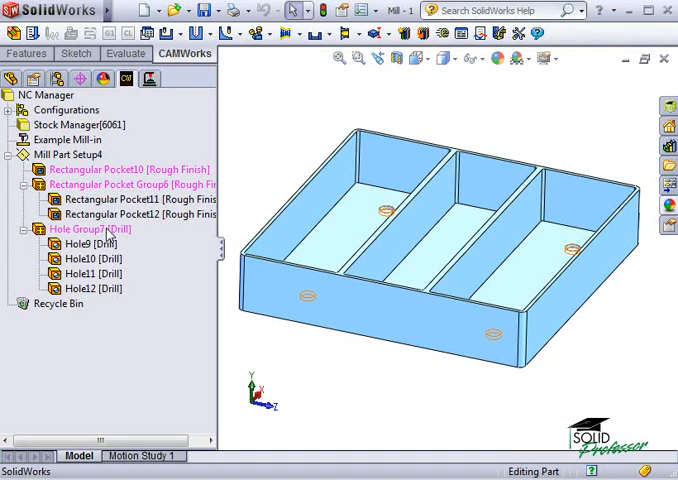
- Set Hole Group7's machining strategy to Thread in its parameters
right_click(78, 229)
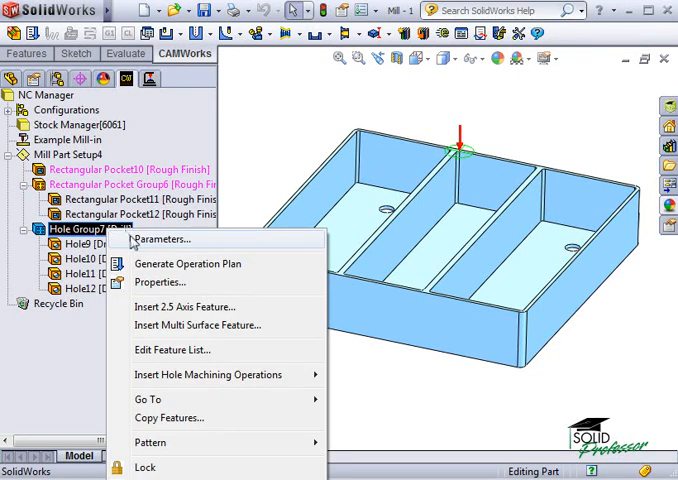
left_click(160, 238)
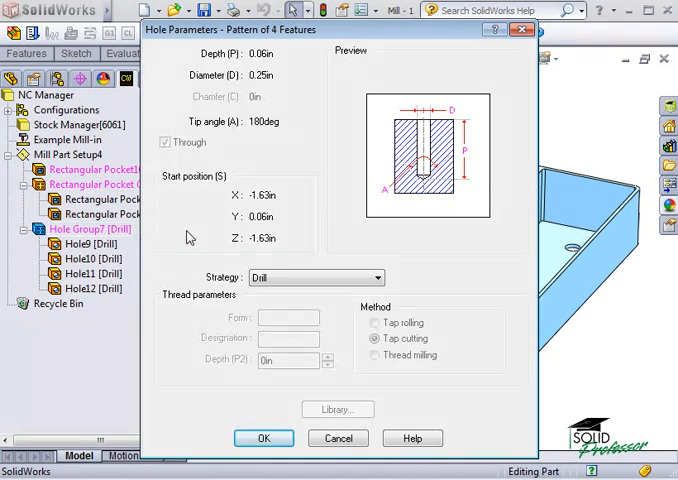
left_click(374, 277)
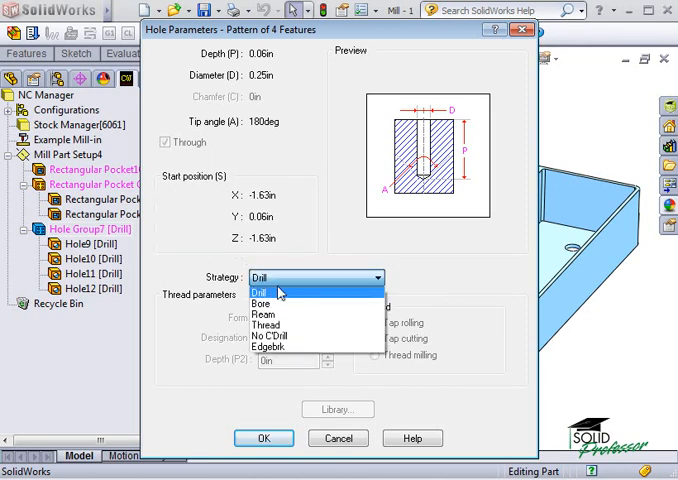
left_click(268, 322)
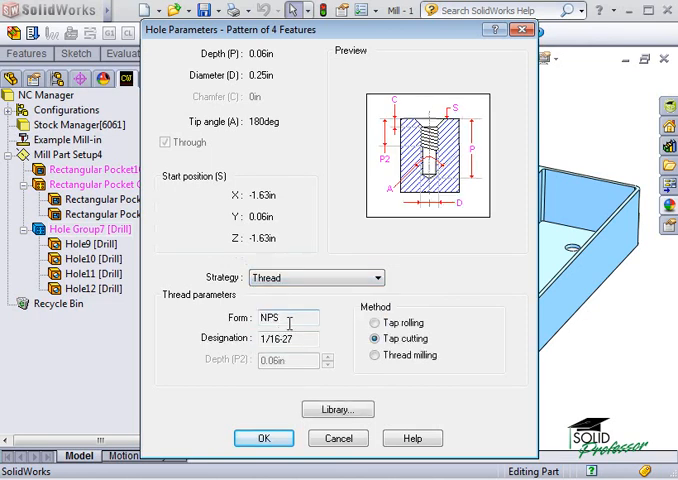
- Choose the UNC 1/4-20 tap from the library and apply it to the hole group
left_click(338, 409)
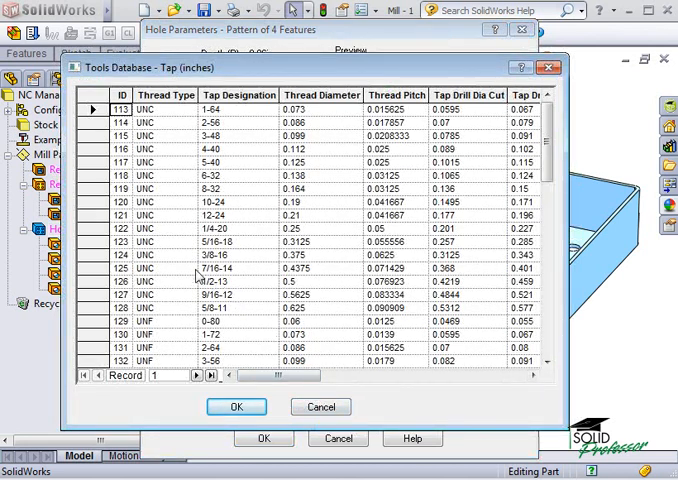
left_click(145, 228)
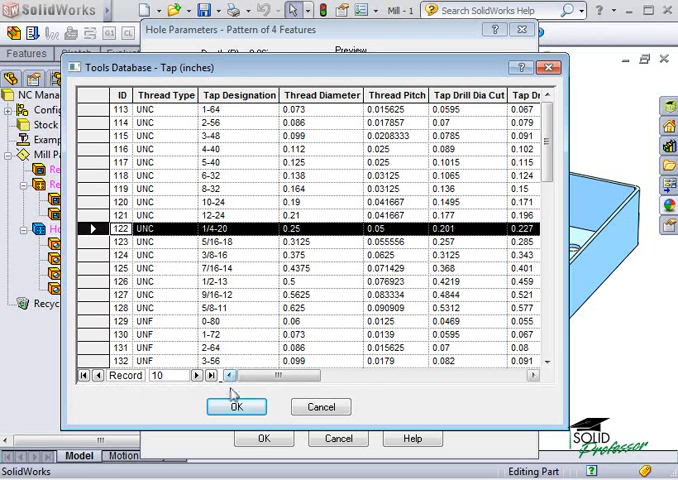
left_click(237, 407)
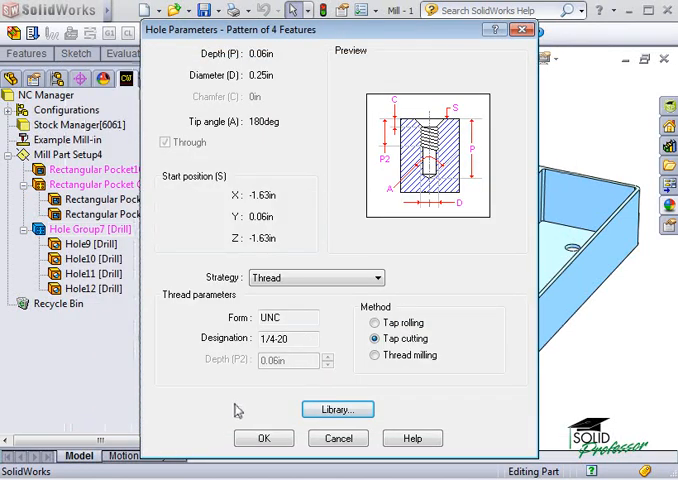
left_click(263, 438)
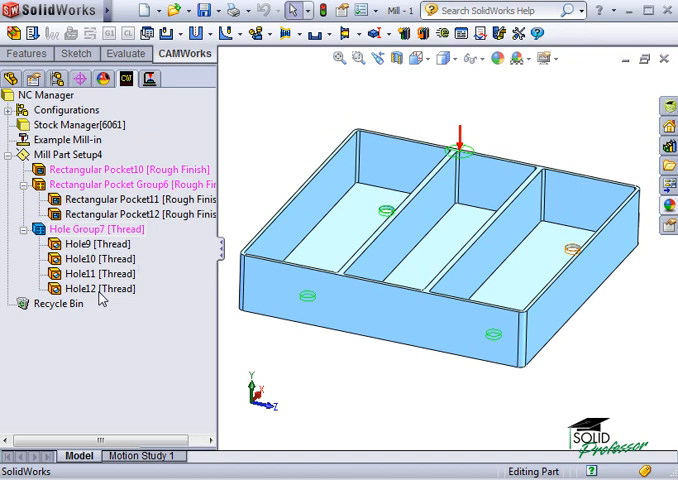
mouse_move(98, 303)
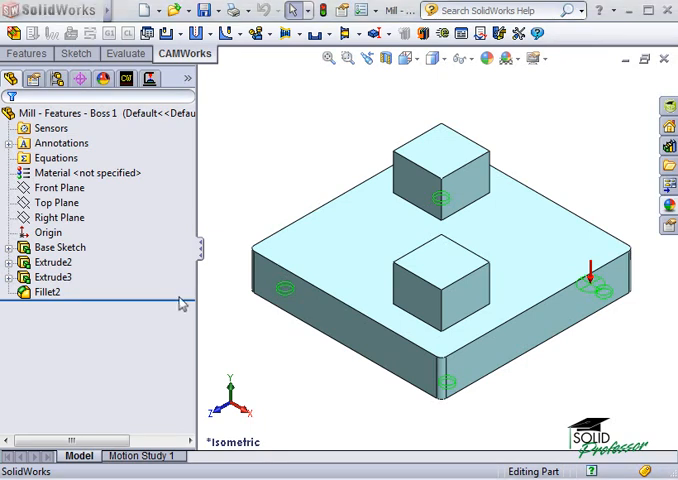
- Start a Hole Wizard 1/4-20 tapped hole on the base plate's top face
left_click(60, 247)
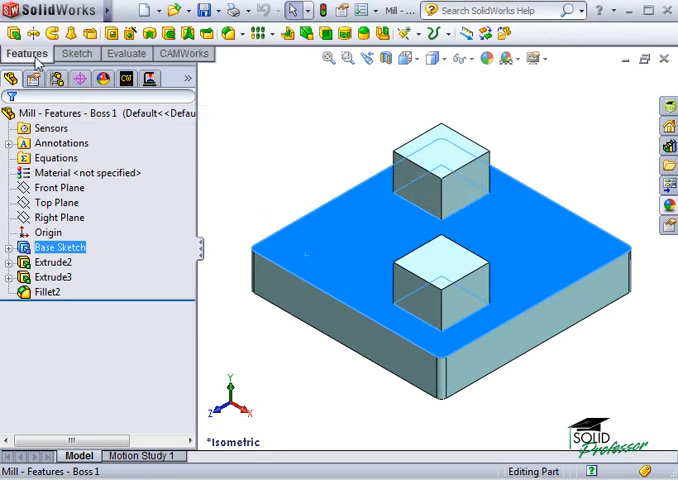
mouse_move(116, 40)
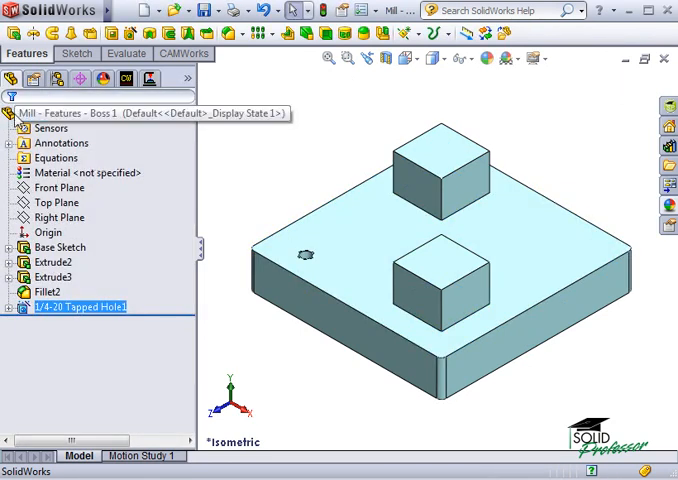
left_click(124, 79)
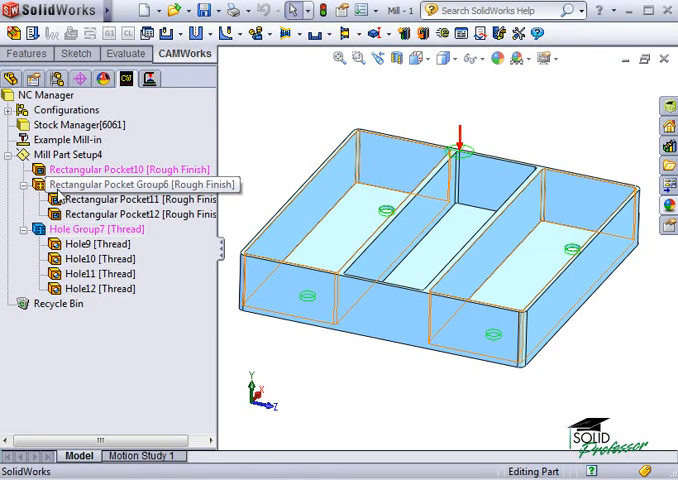
double_click(95, 169)
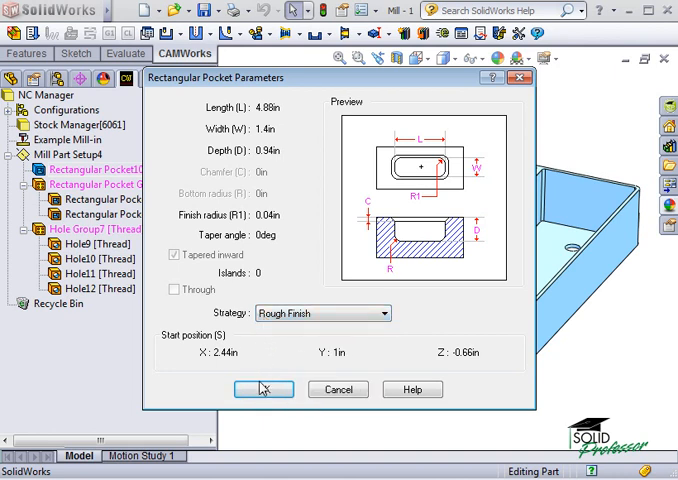
left_click(263, 389)
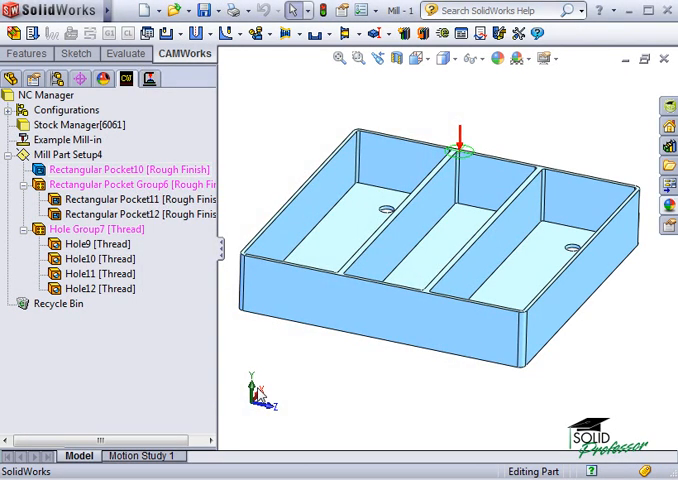